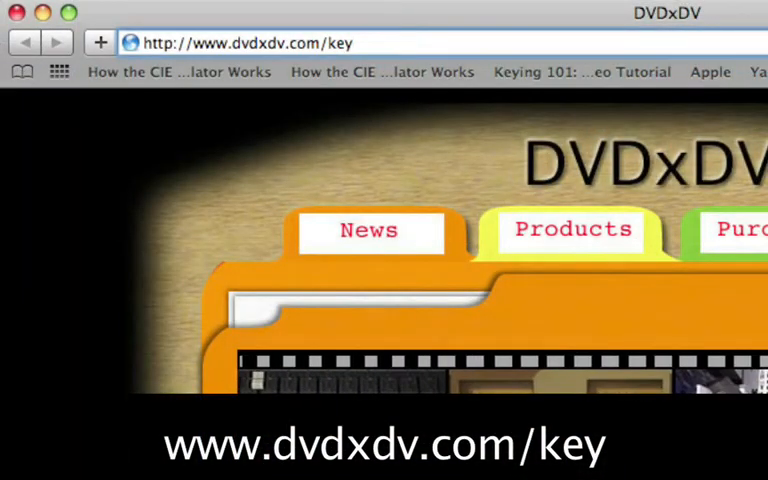
Leave the DVDxDV keying page in Safari for the desktop Media folder.
left_click(572, 230)
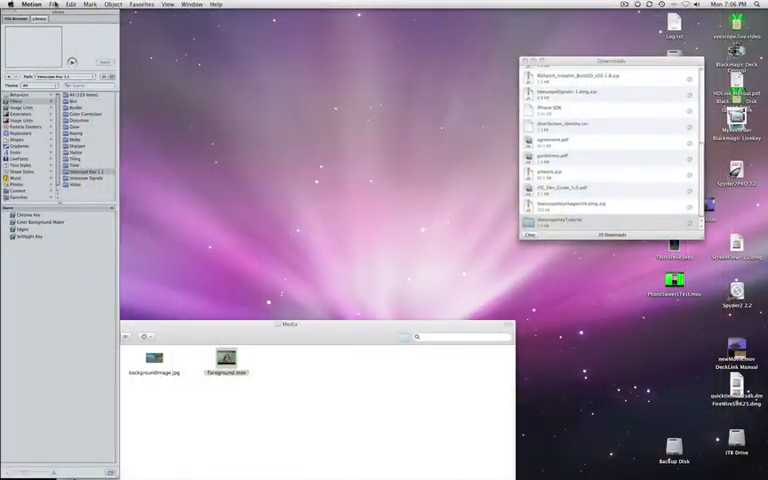
Create a Custom project: width 844, 32-bit float, field order None, duration 2:18.
left_click(54, 5)
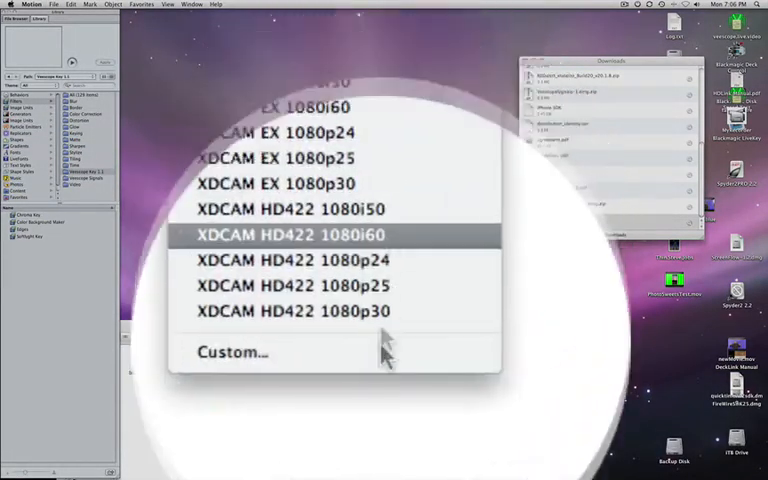
left_click(232, 352)
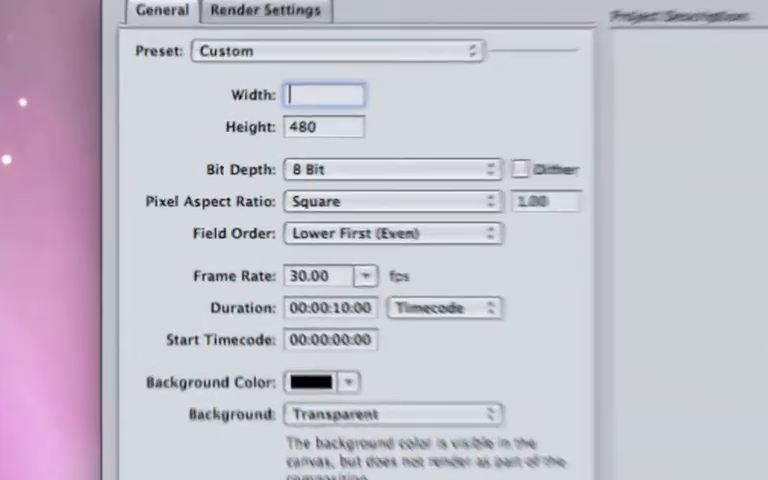
type("844")
left_click(324, 126)
type("477")
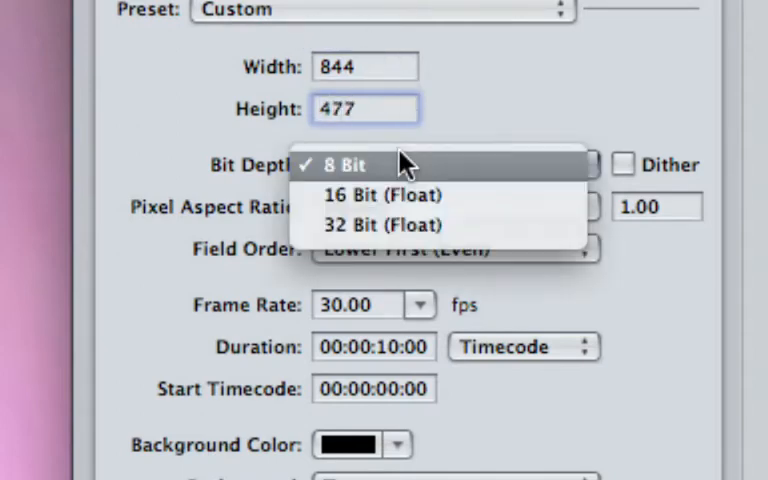
left_click(378, 224)
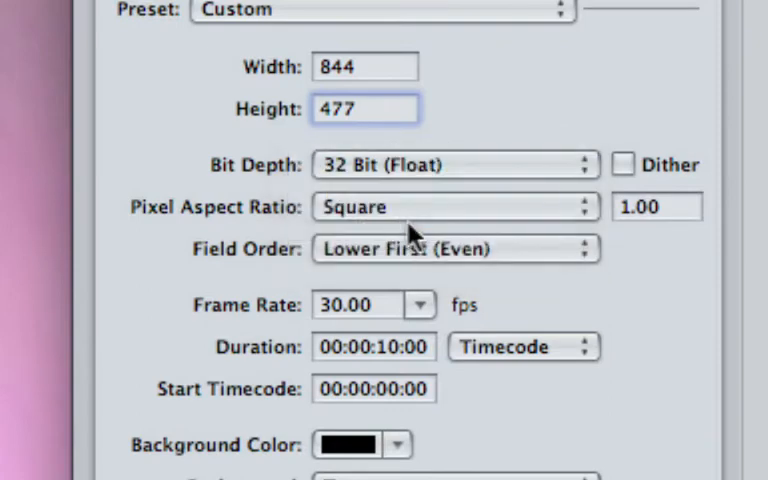
left_click(455, 248)
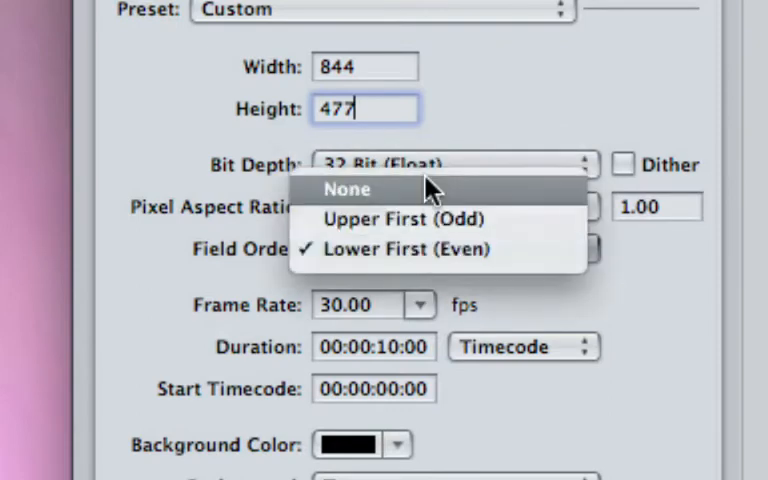
left_click(347, 189)
type("24")
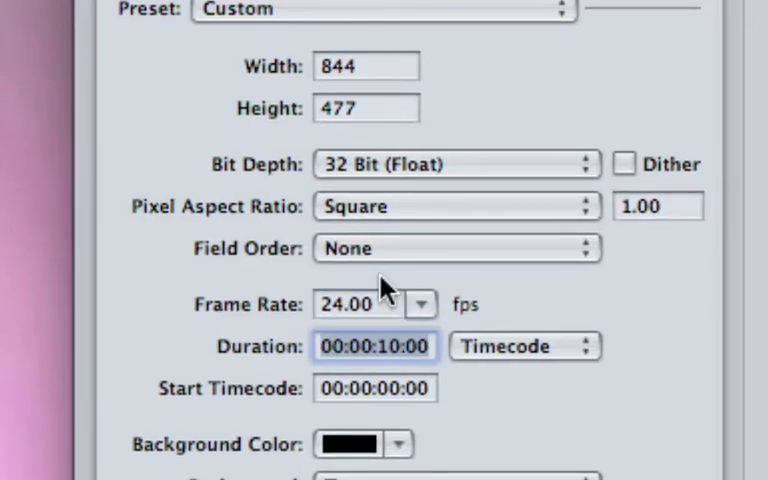
type("2:18")
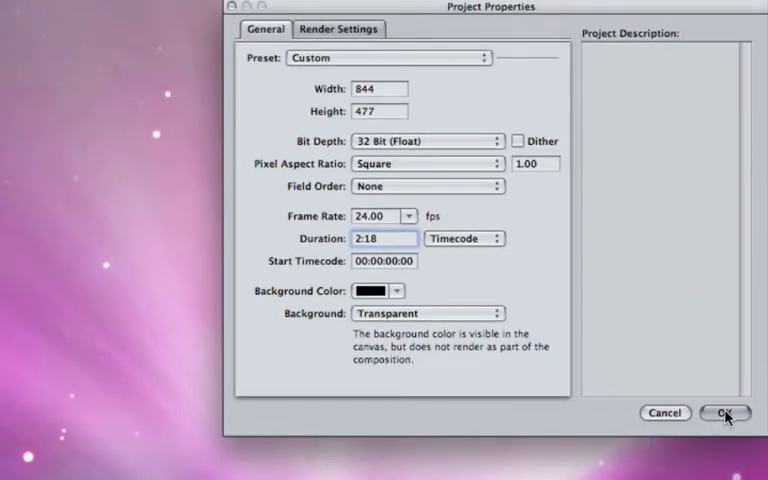
Confirm the project settings and browse Library > Filters > Blur.
left_click(724, 413)
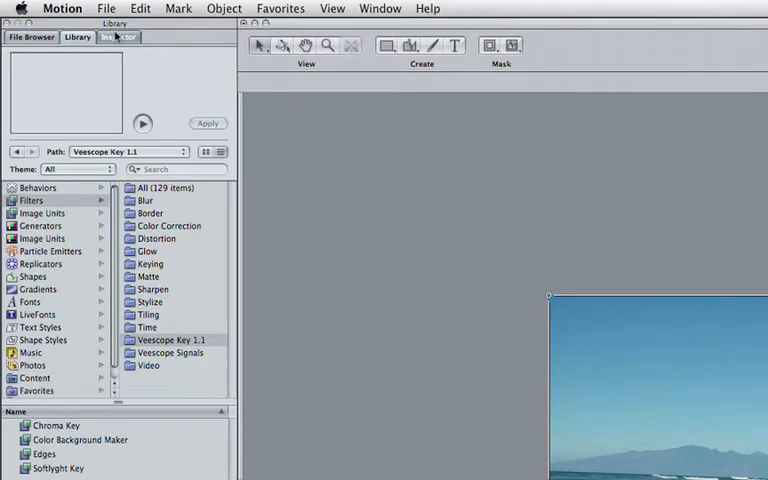
left_click(144, 200)
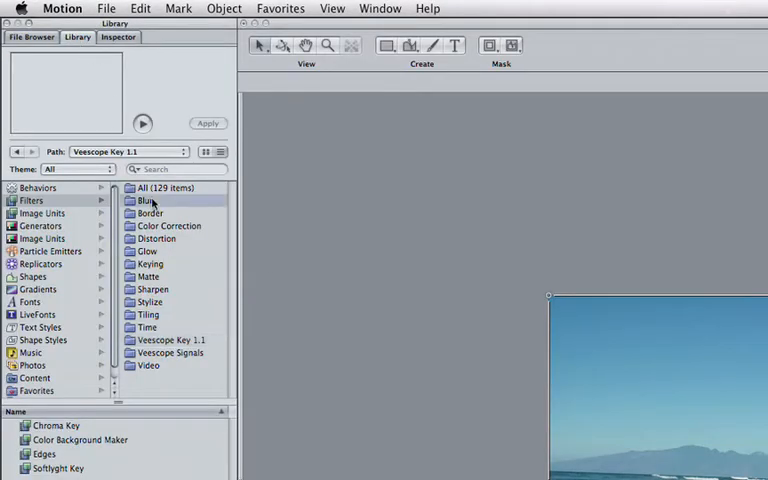
left_click(143, 200)
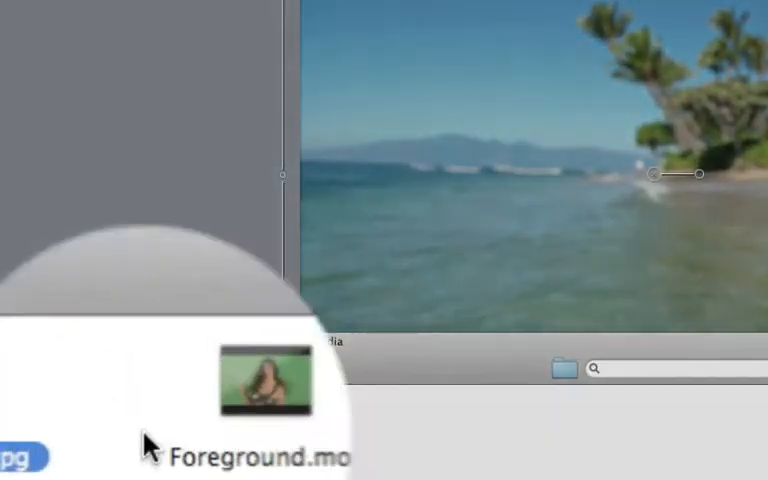
Drag Foreground.mov into the canvas and browse the Veescope Key 1.1 filters.
left_click_drag(261, 380, 620, 195)
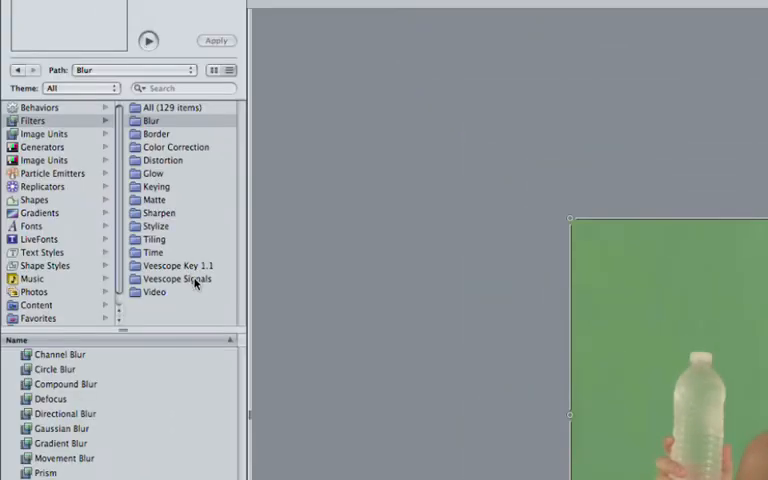
left_click(177, 265)
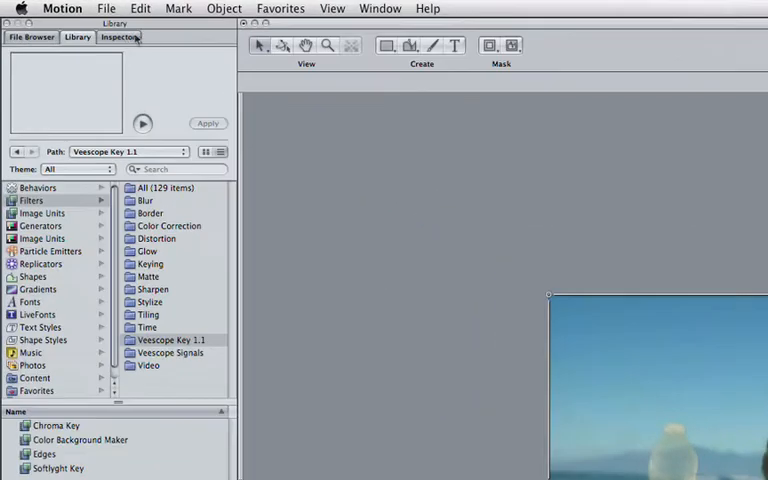
Open the Softlyght Key filter in the Inspector and toggle Show Mask off.
left_click(118, 37)
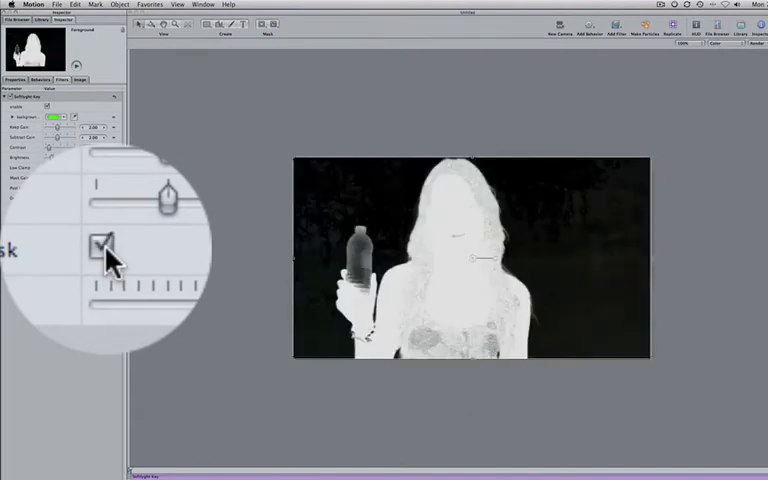
left_click(102, 247)
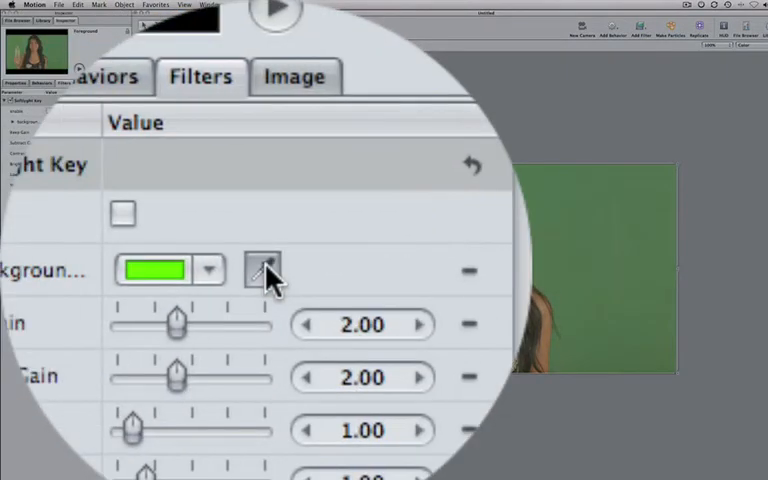
Sample the green backdrop with the eyedropper and set Contrast to 1.52.
left_click(263, 270)
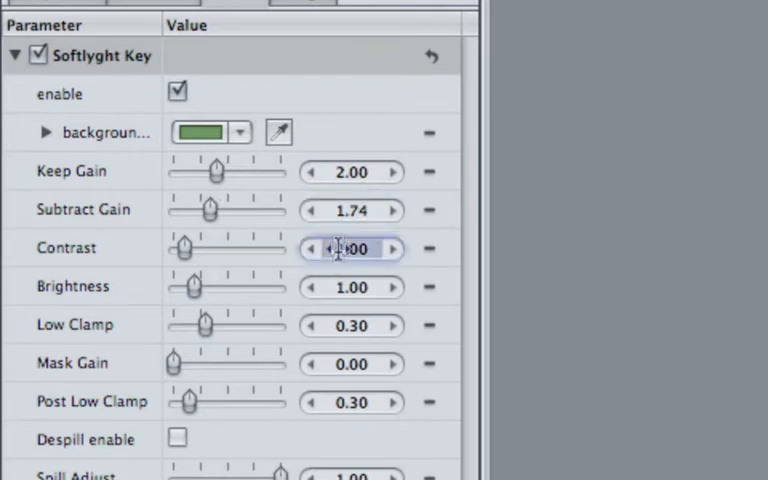
type("1.52")
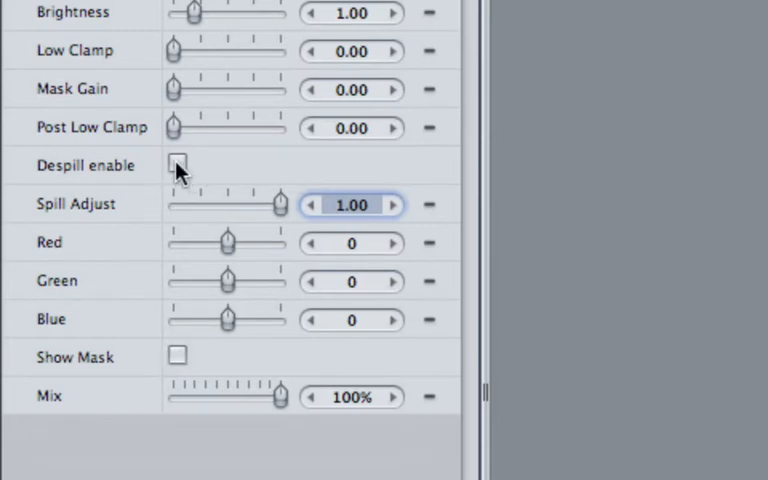
Enable Despill and set Spill Adjust to 0.51.
left_click(177, 163)
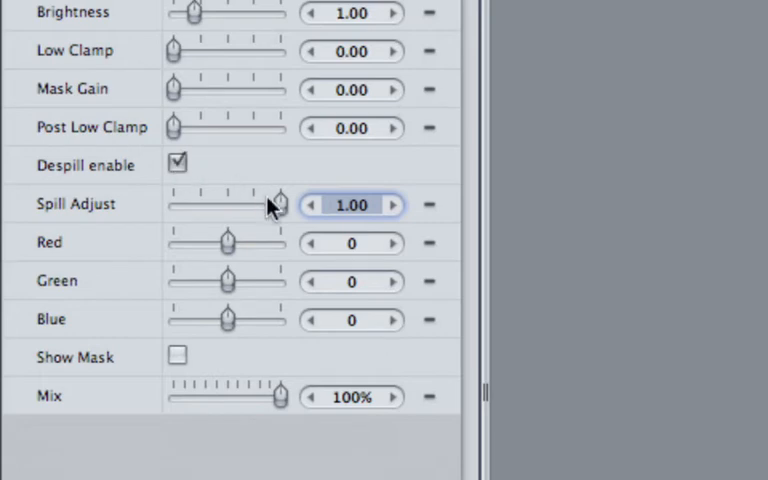
left_click_drag(280, 203, 228, 203)
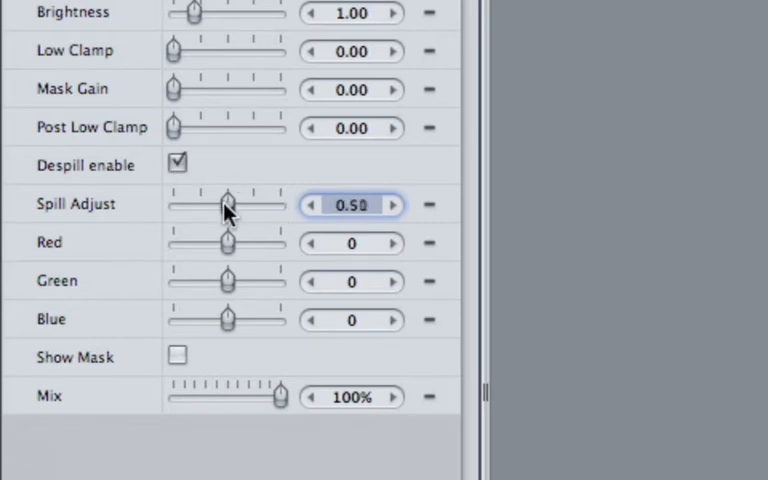
left_click(392, 204)
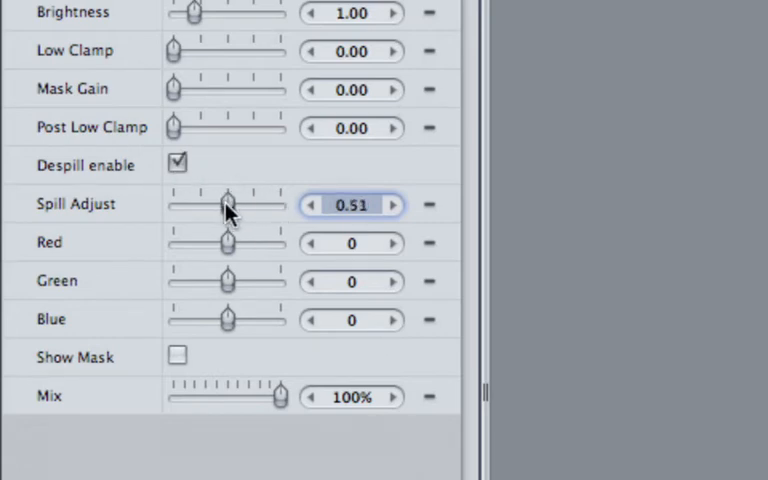